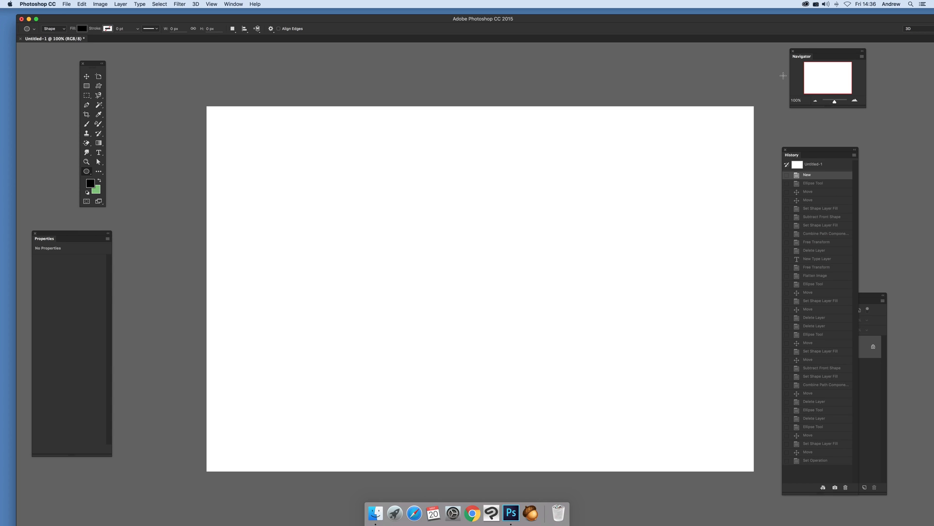
mouse_move(435, 158)
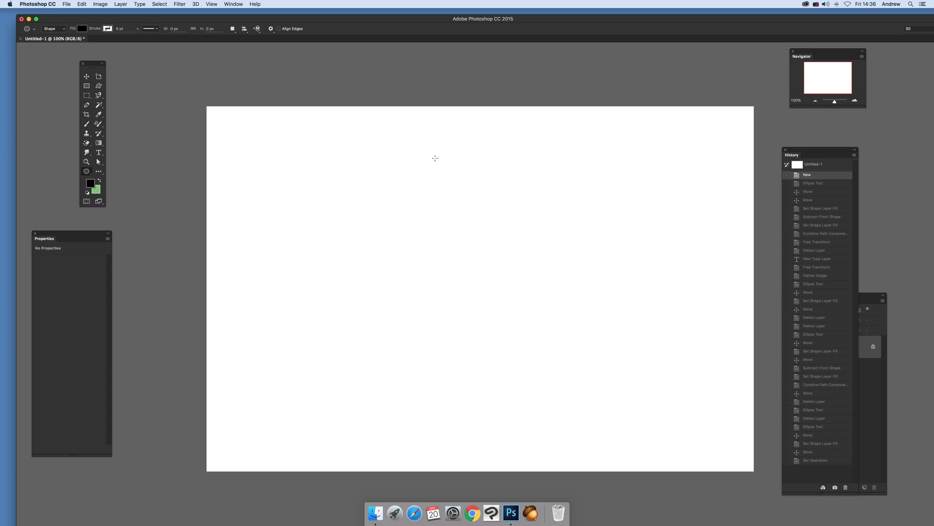
mouse_move(86, 171)
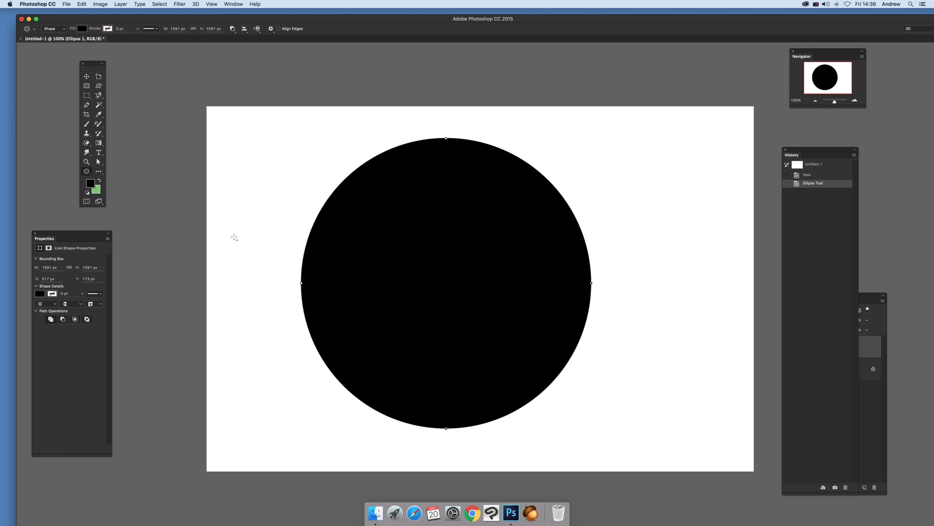
Step: Duplicate the black circle offset down-right and fill the copy white, leaving a thin black crescent
left_click(86, 76)
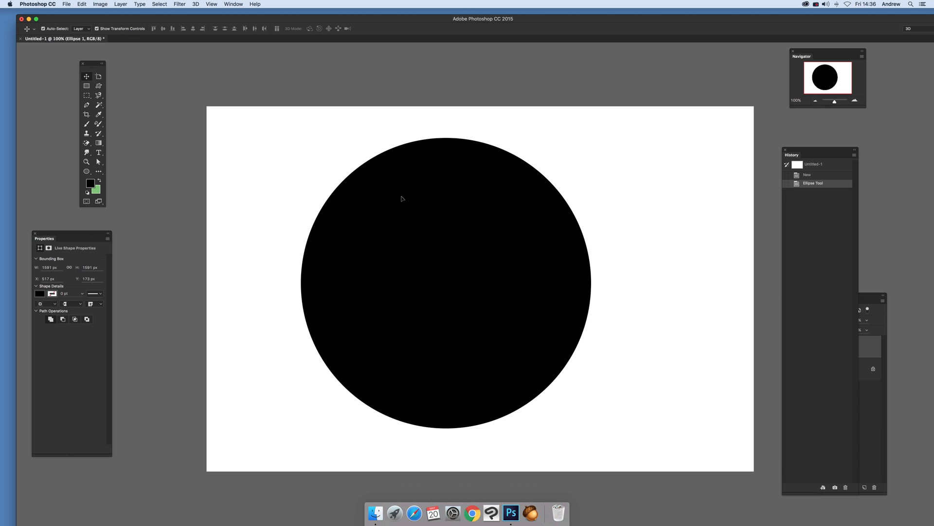
left_click_drag(401, 199, 480, 308)
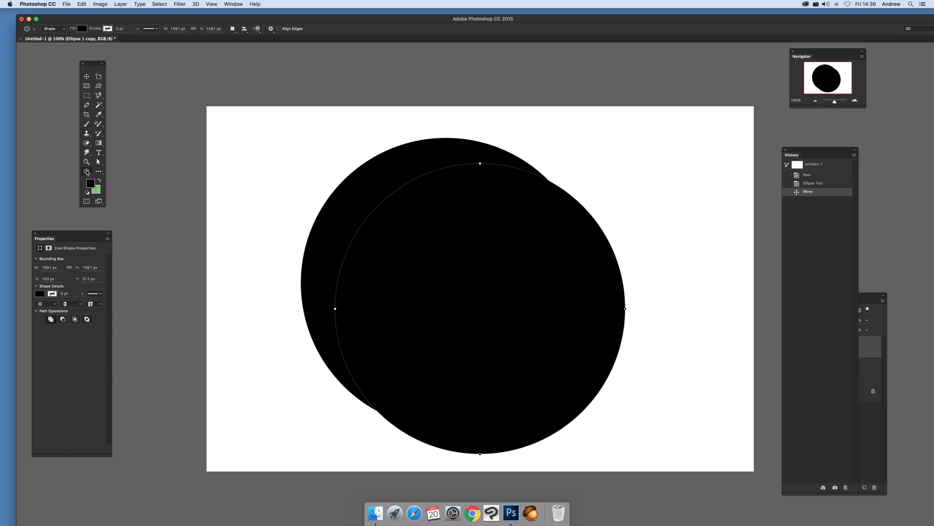
left_click(81, 28)
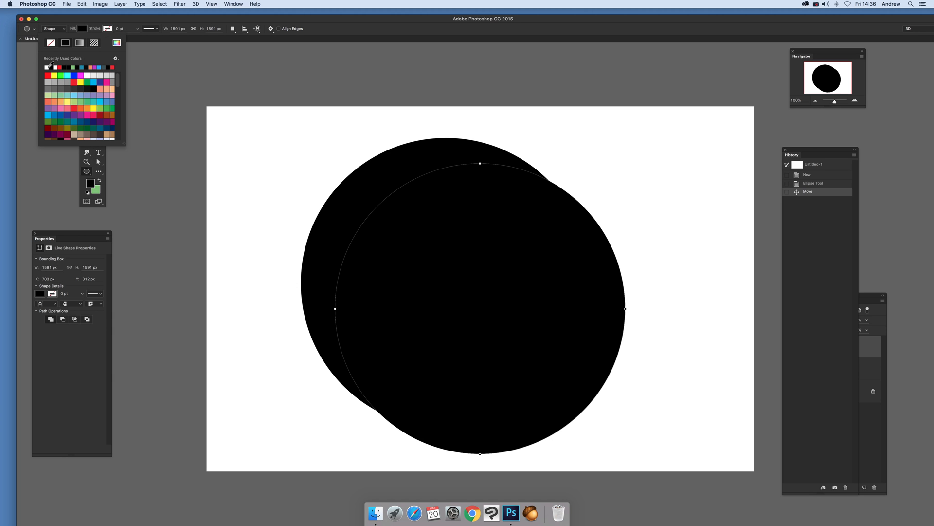
left_click(50, 67)
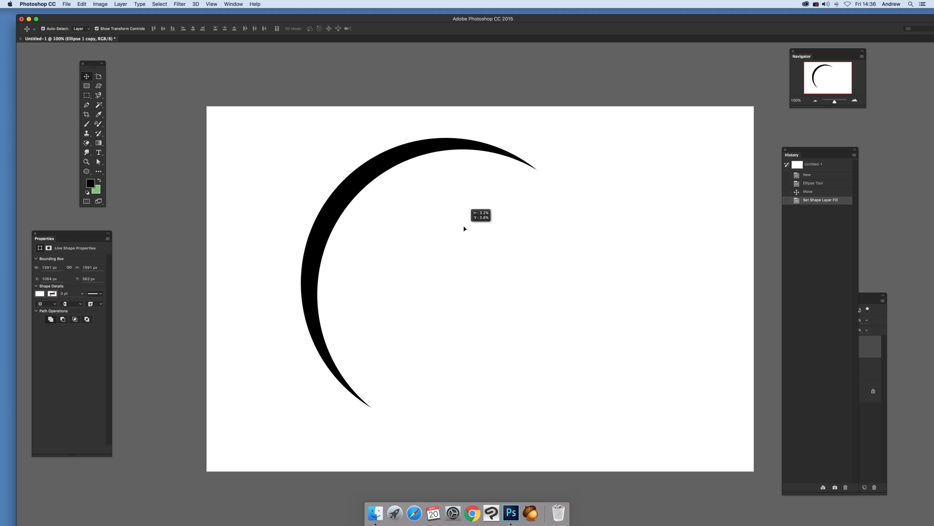
Step: Nudge the white circle down-left, then apply Layer > Combine Shapes > Subtract Front Shape
left_click_drag(464, 228, 437, 244)
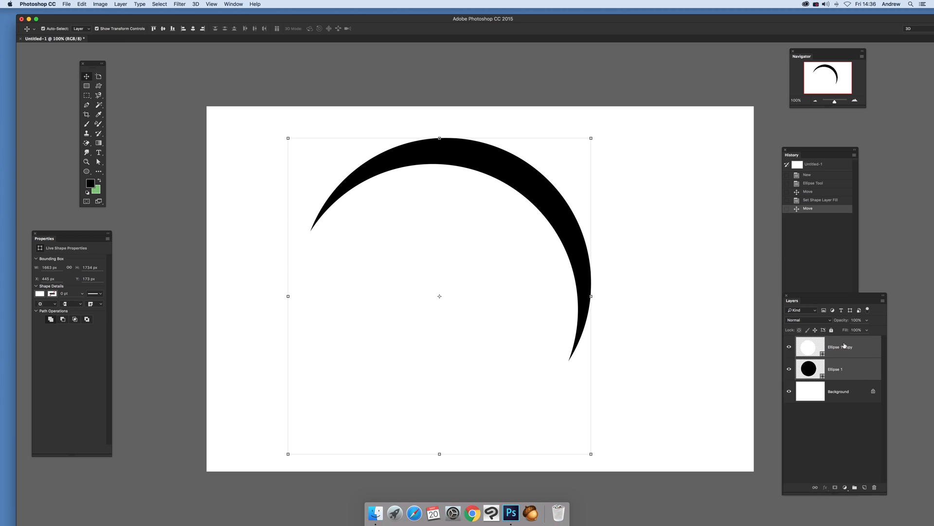
left_click(120, 4)
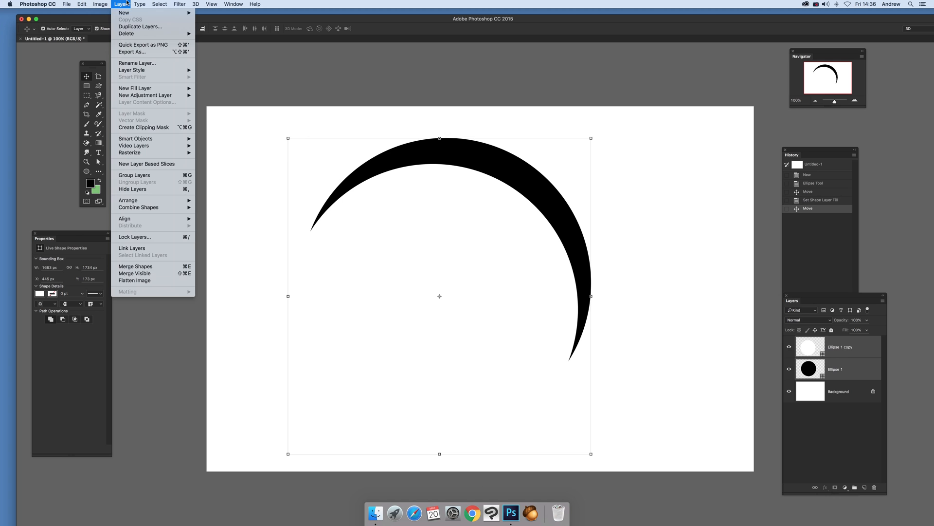
mouse_move(138, 206)
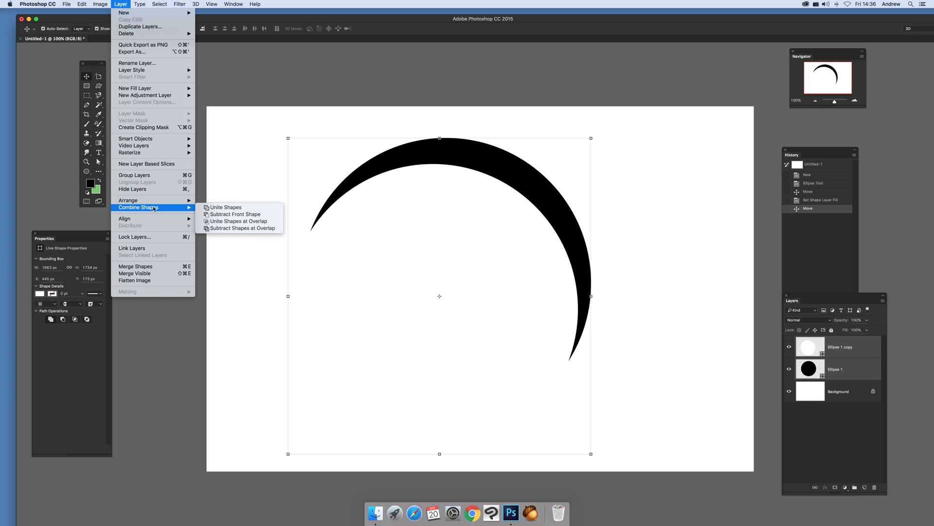
left_click(235, 214)
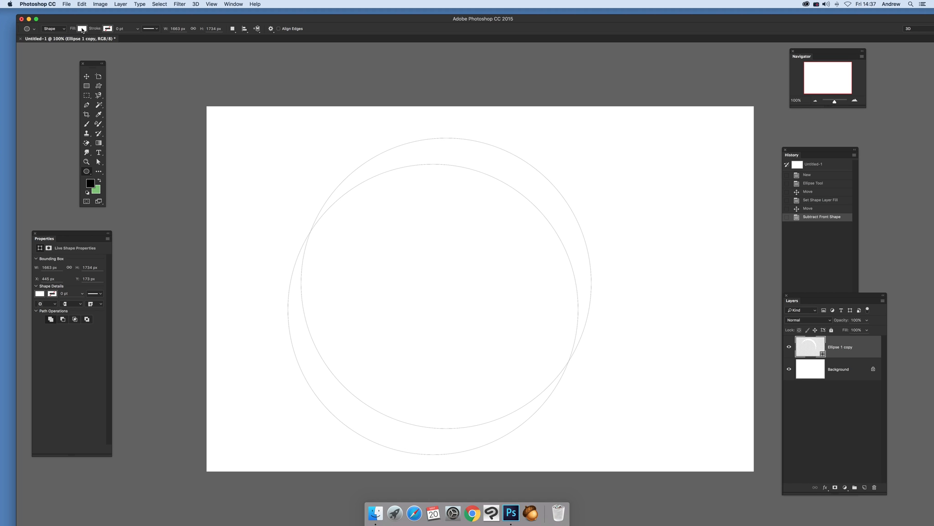
Step: Fill the subtracted shape black and merge its shape components into one regular path
left_click(82, 28)
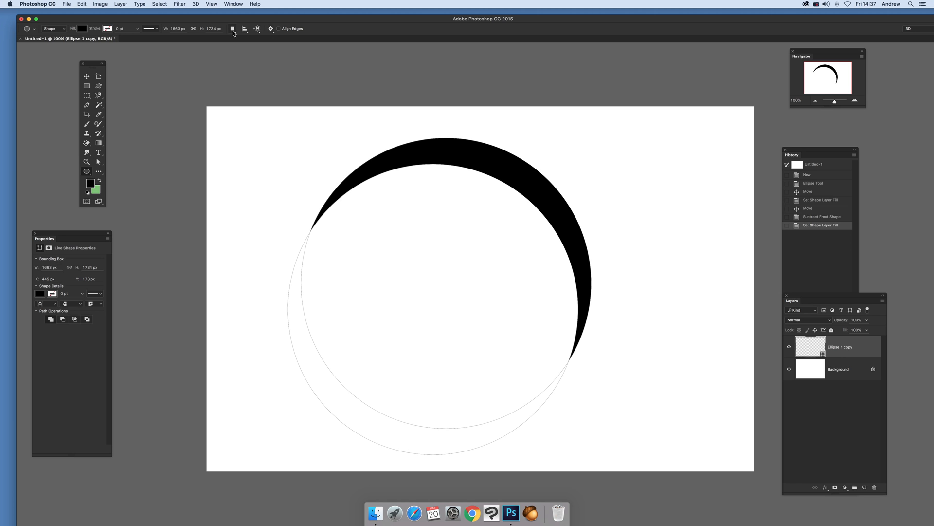
left_click(232, 28)
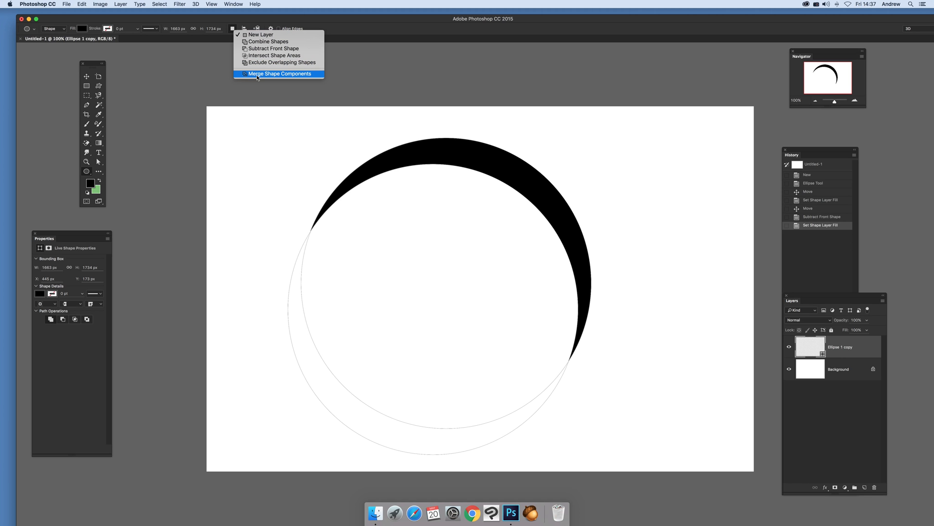
left_click(279, 73)
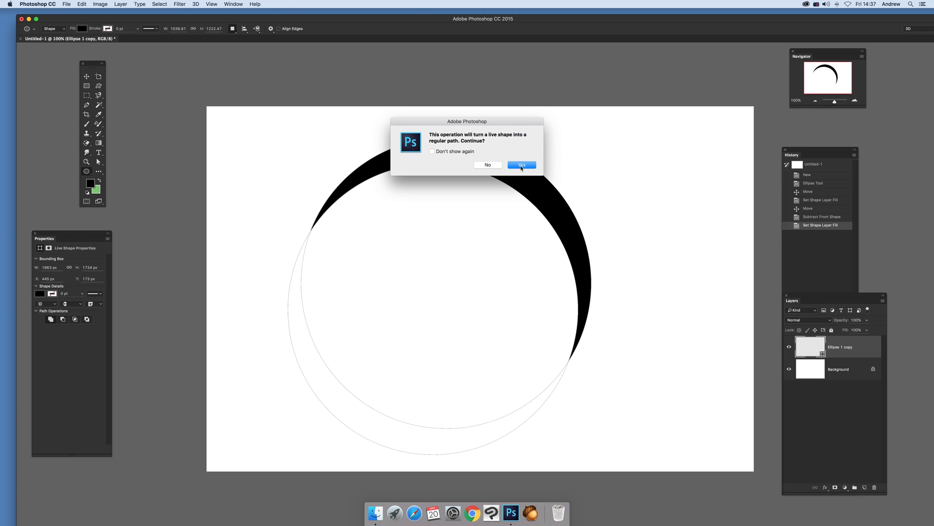
left_click(520, 166)
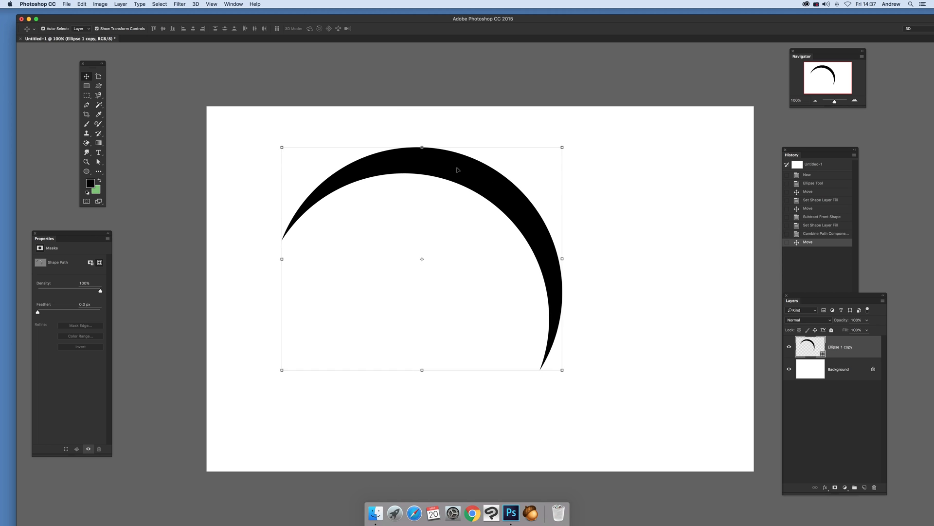
Step: Define the crescent as a custom shape preset, keeping the default name Shape 102
left_click(82, 4)
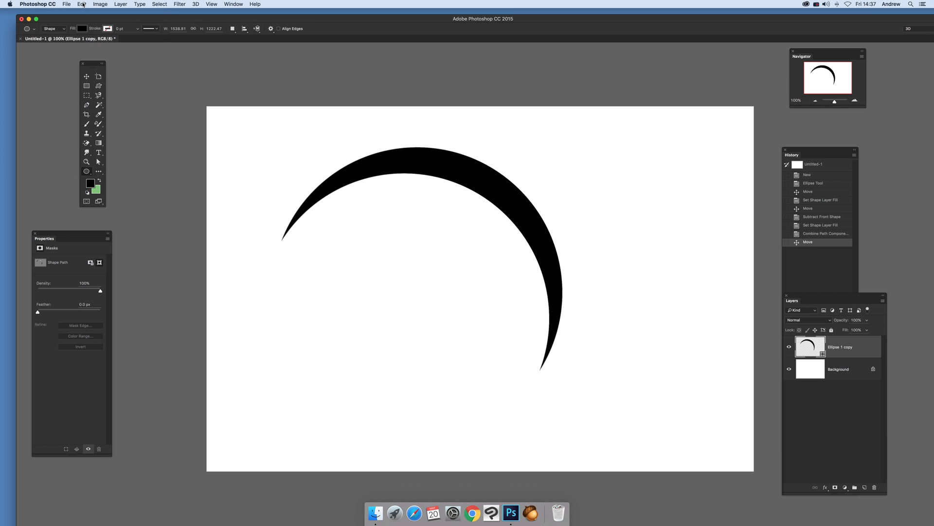
left_click(81, 4)
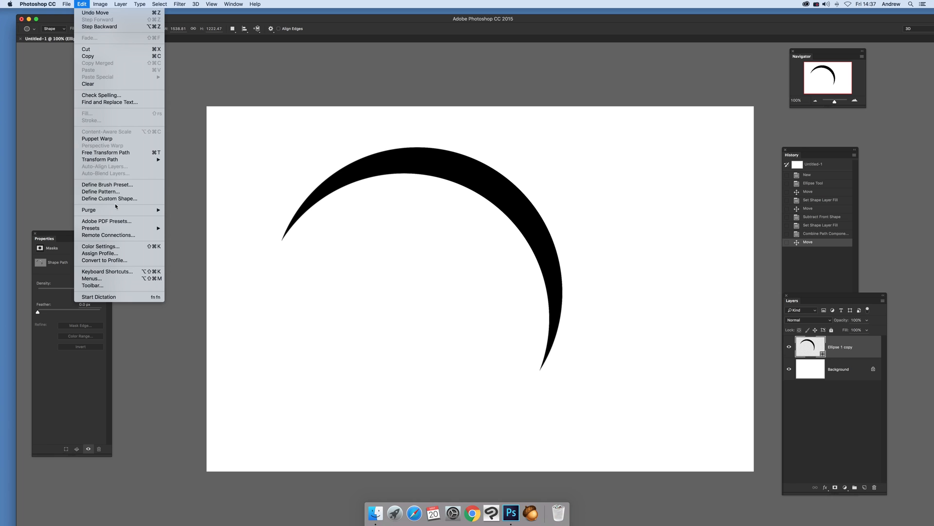
mouse_move(110, 199)
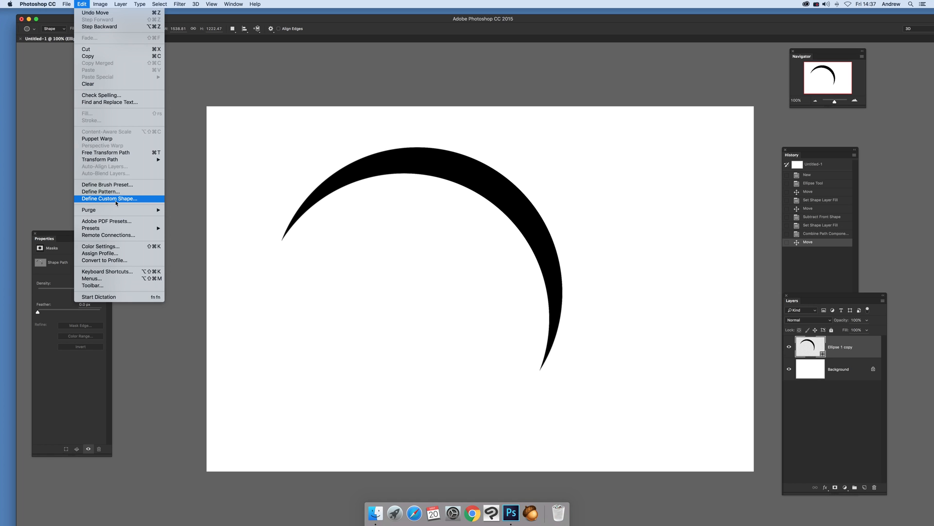
left_click(109, 198)
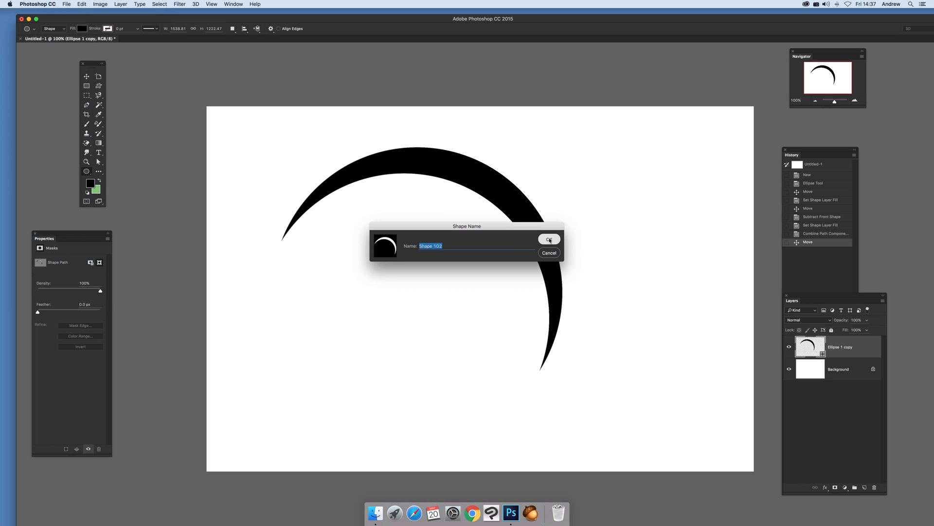
left_click(548, 238)
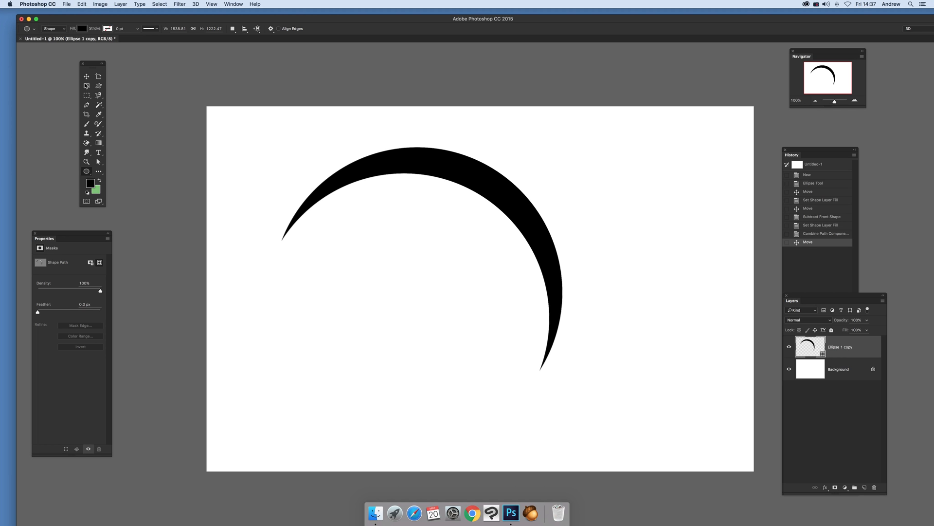
left_click(87, 76)
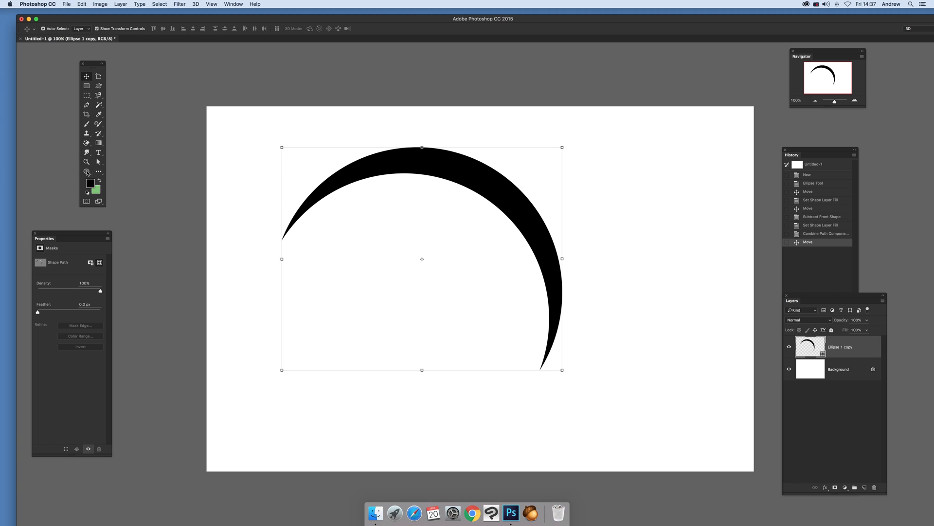
mouse_move(86, 172)
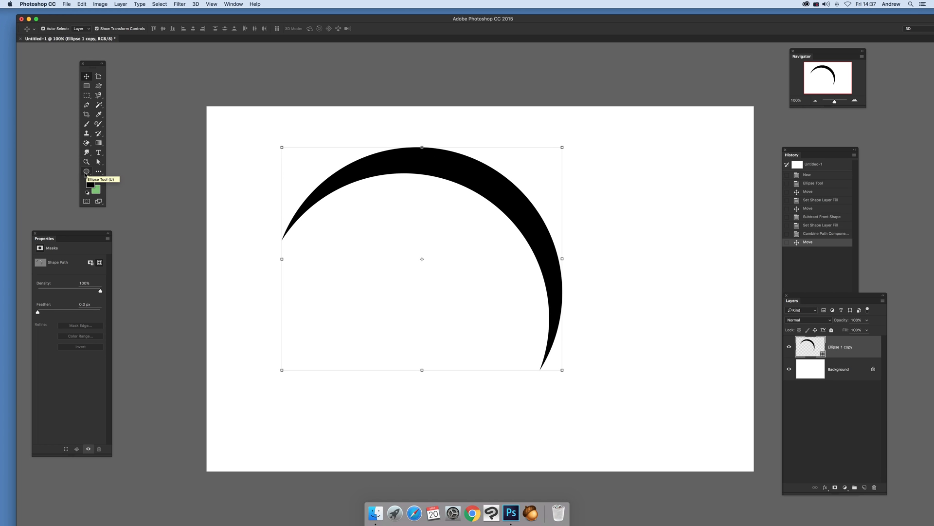